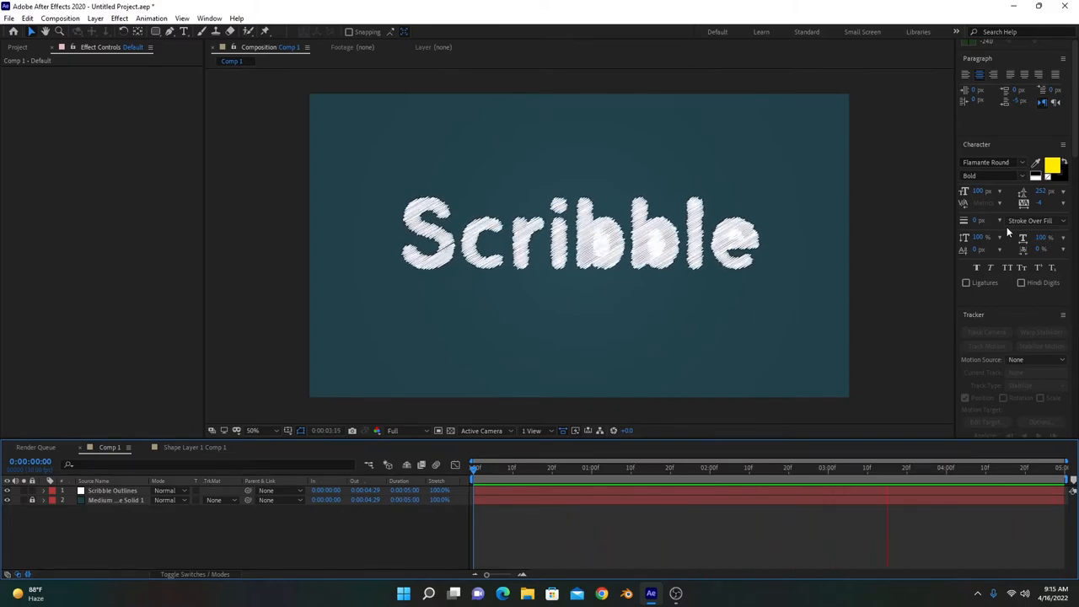
Delete the Scribble Outlines text layer, leaving only the teal background solid
left_click(473, 467)
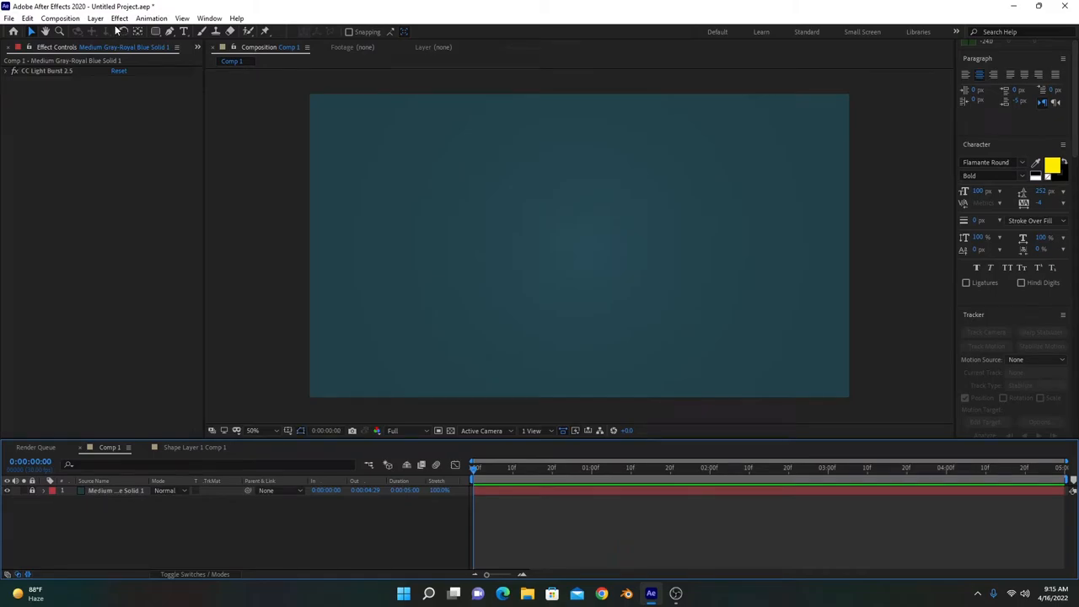
Create a full-frame white solid, White Solid 1, via Layer > New > Solid
left_click(94, 17)
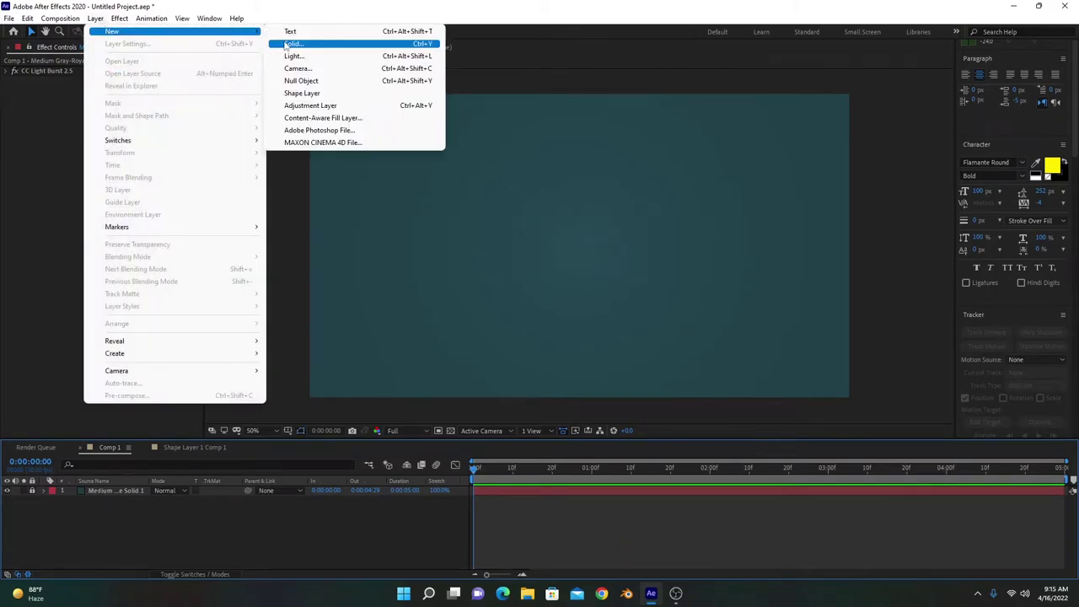
left_click(293, 43)
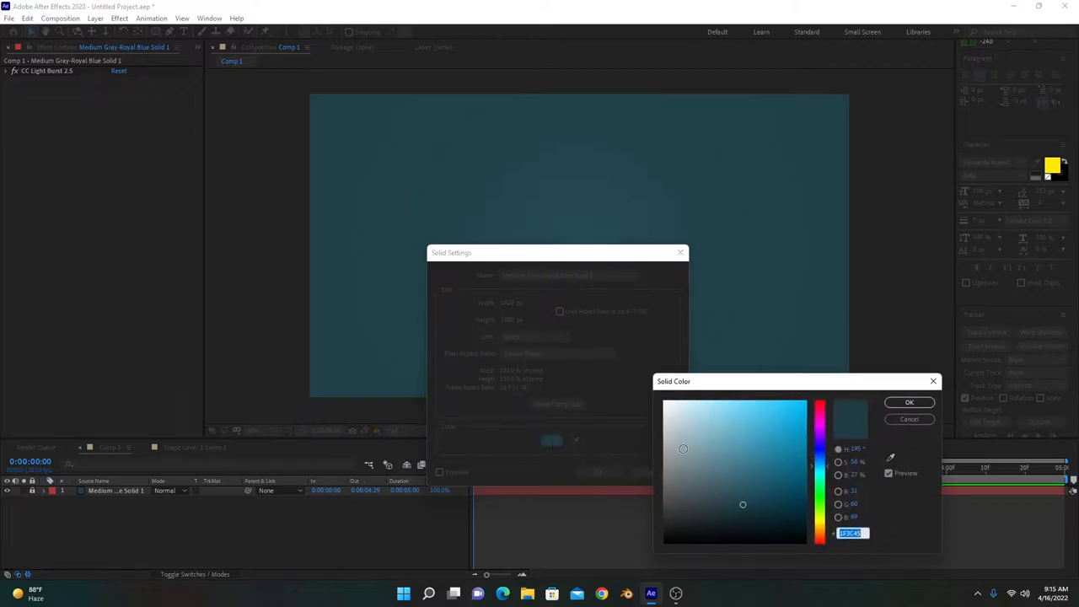
left_click(909, 402)
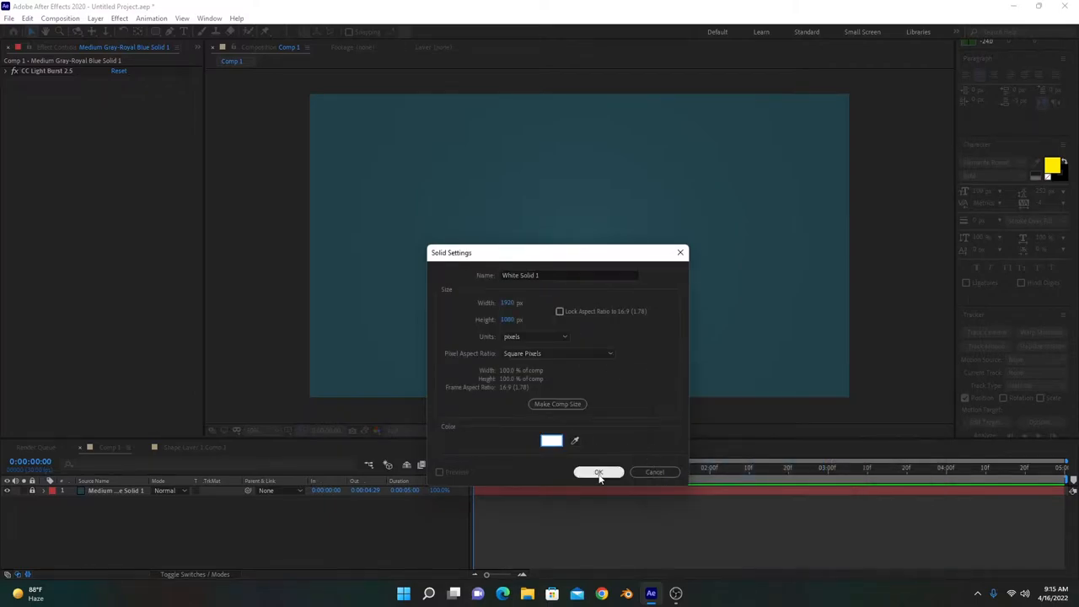
left_click(599, 472)
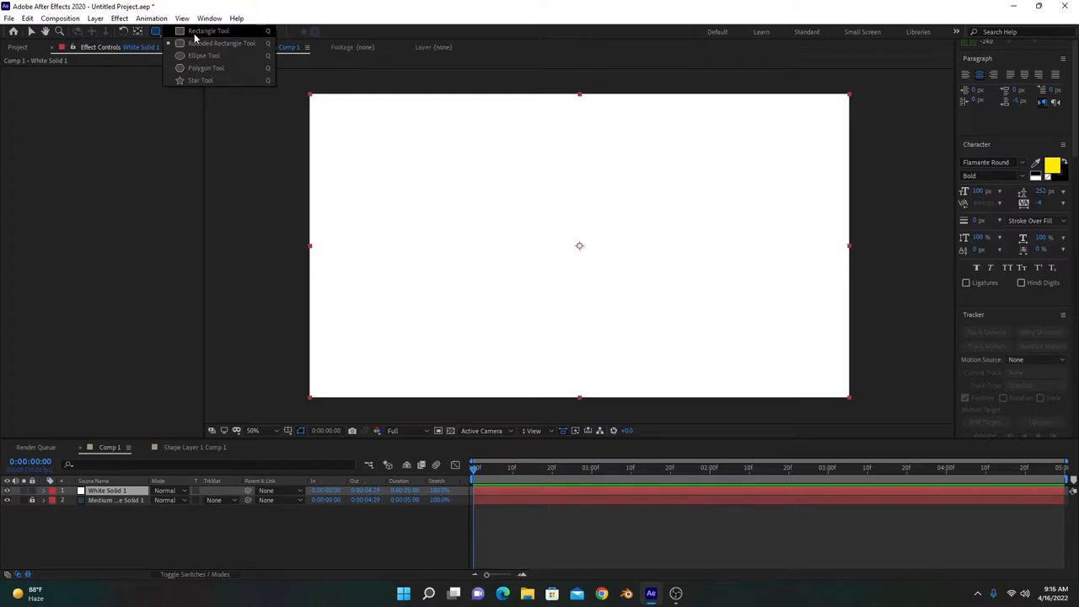
Draw a centred circular ellipse mask on White Solid 1
left_click(156, 31)
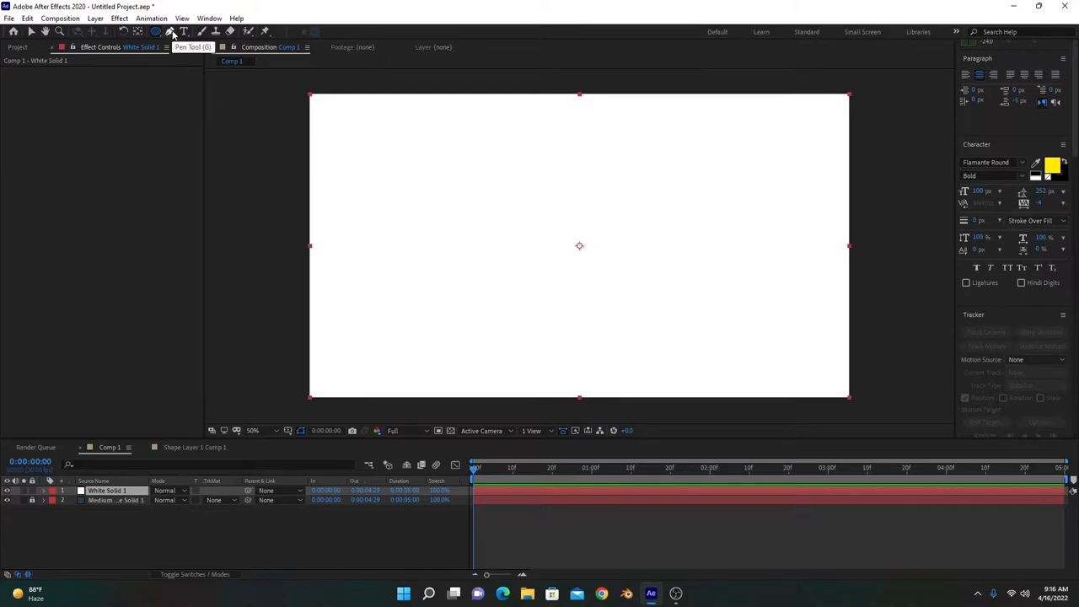
mouse_move(599, 196)
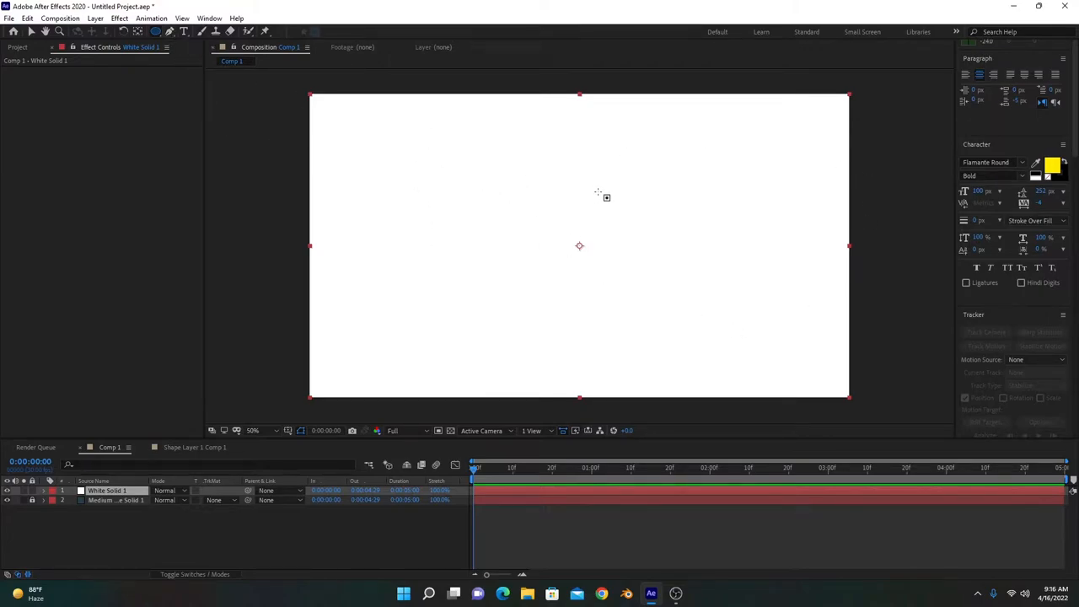
mouse_move(632, 400)
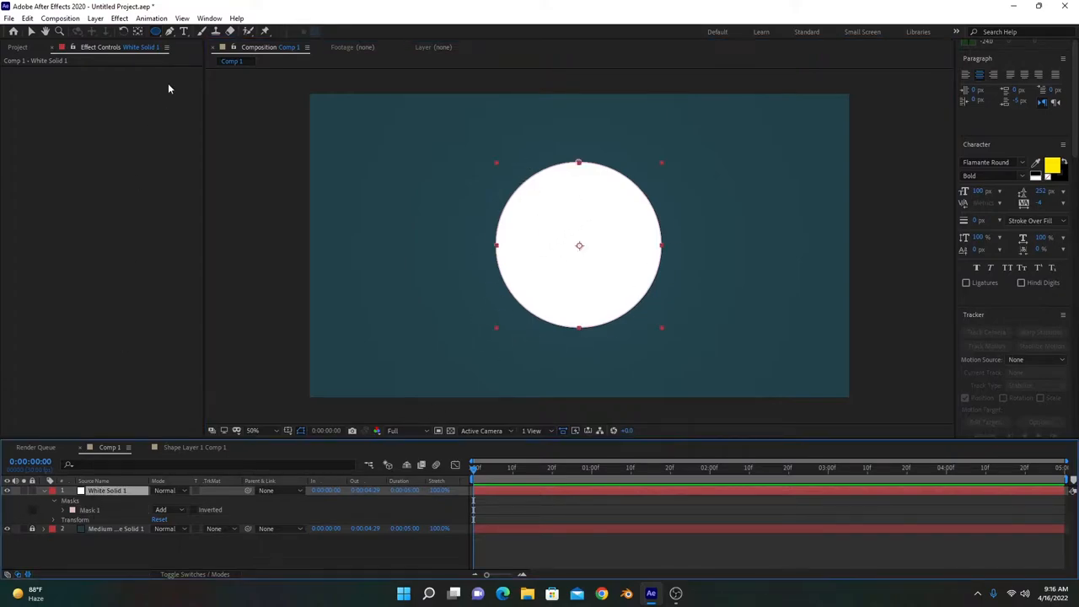
left_click(119, 18)
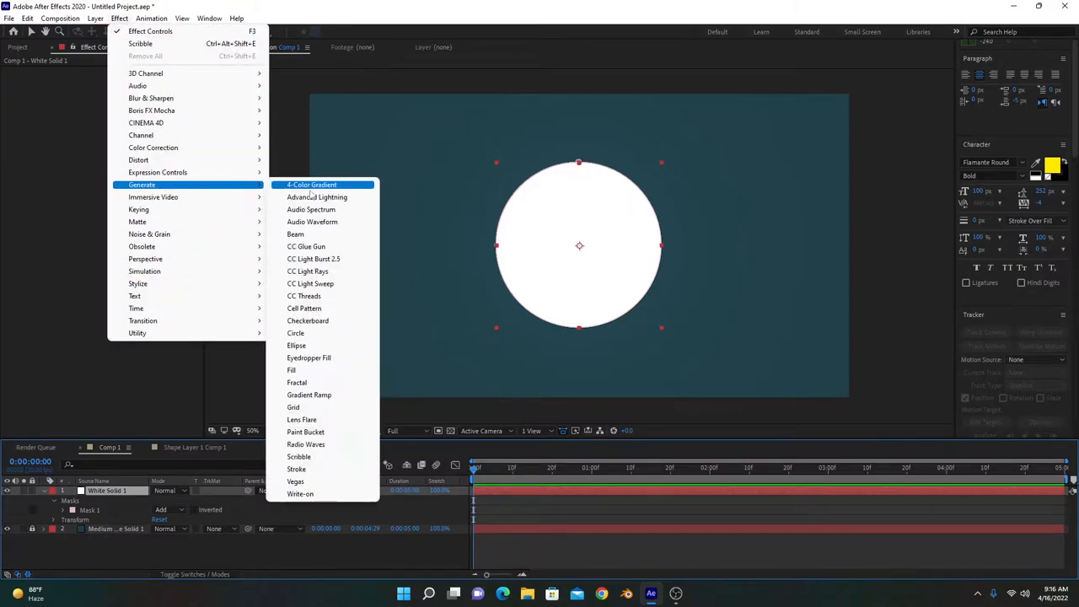
Apply the Generate > Scribble effect to the circle with Scribble set to All Masks
left_click(298, 456)
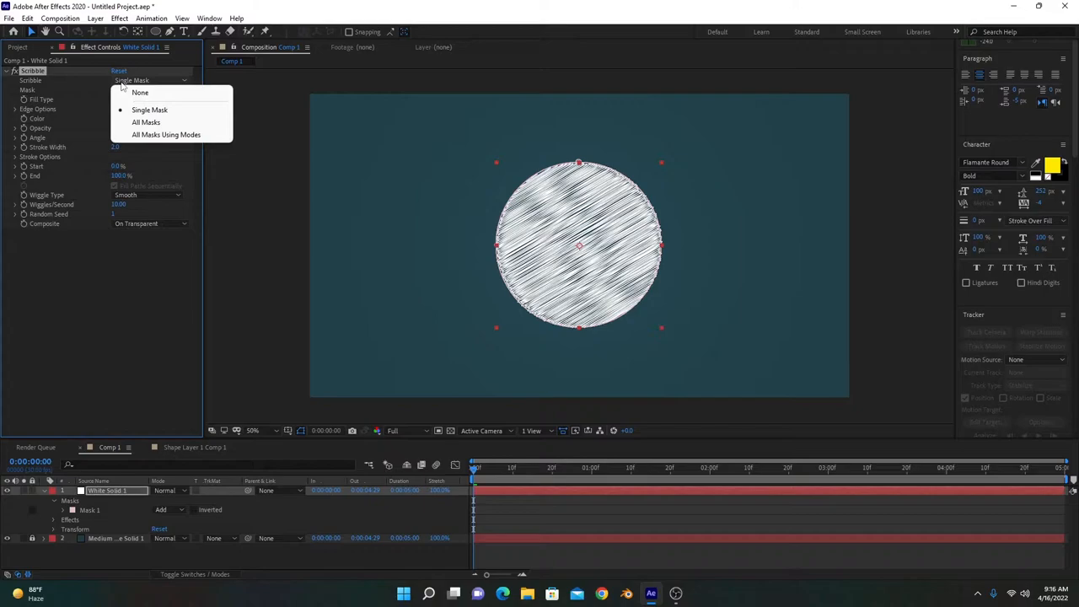
left_click(146, 122)
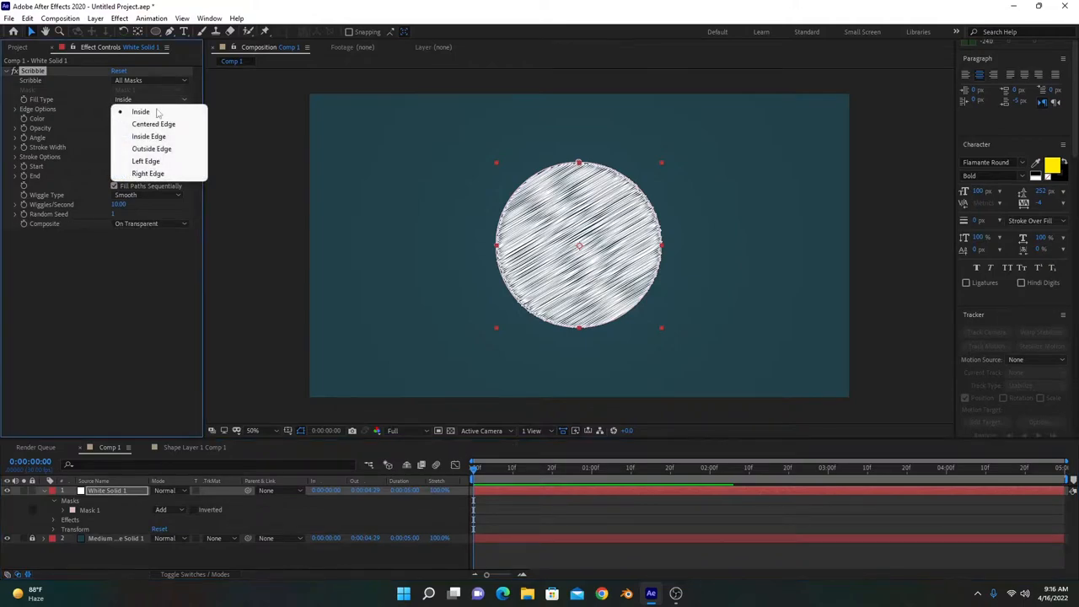
mouse_move(597, 207)
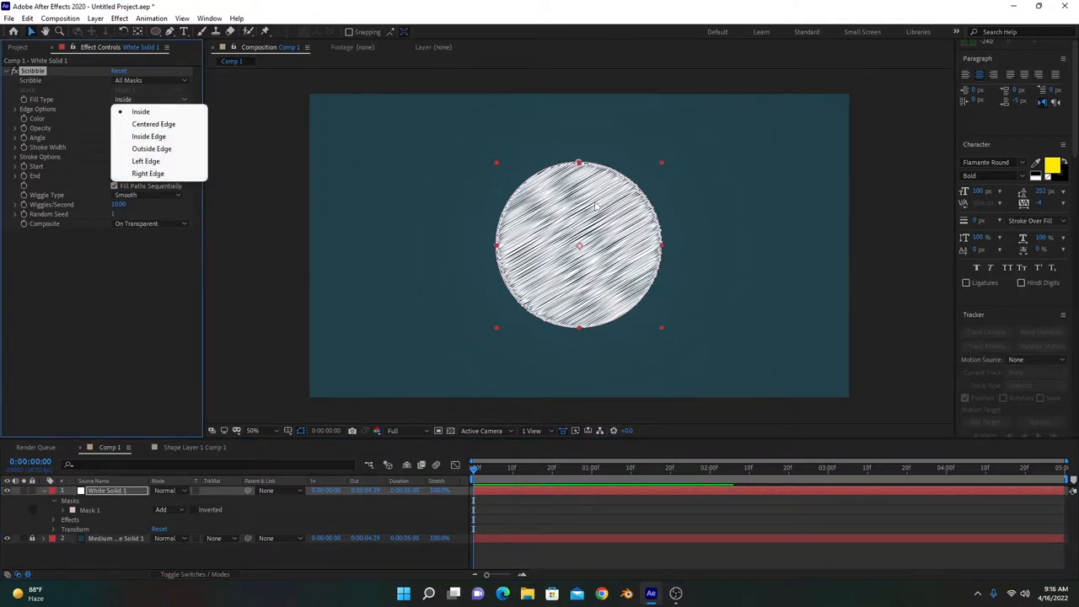
mouse_move(528, 245)
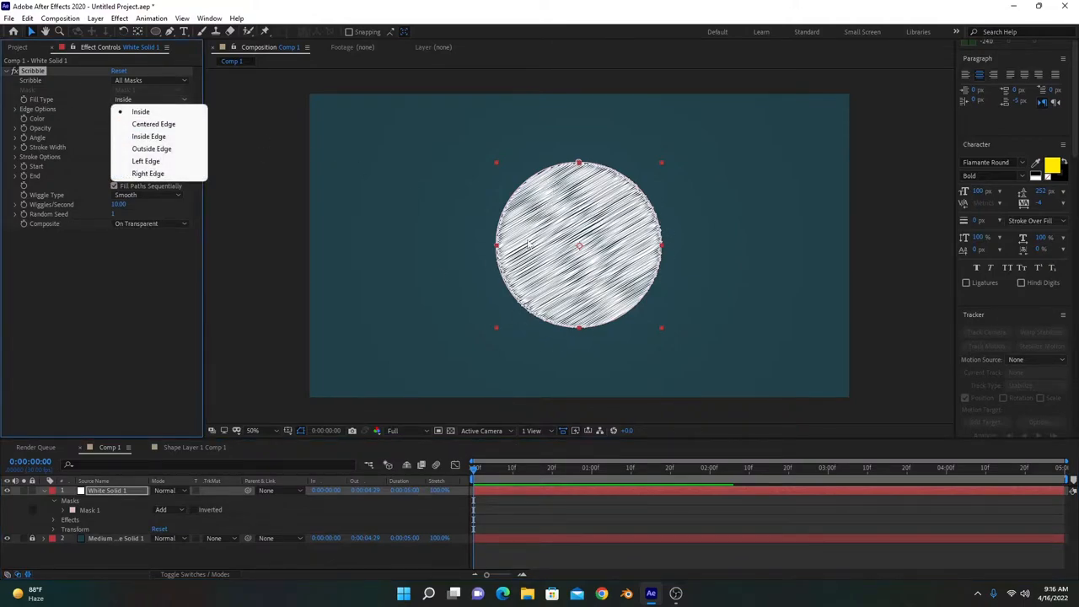
mouse_move(153, 124)
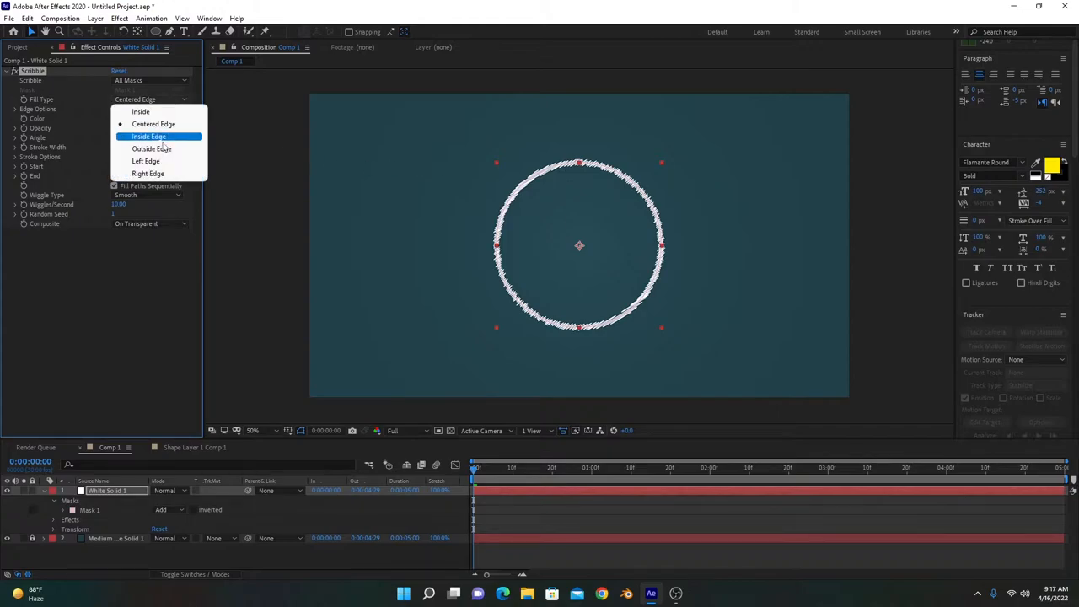
left_click(148, 136)
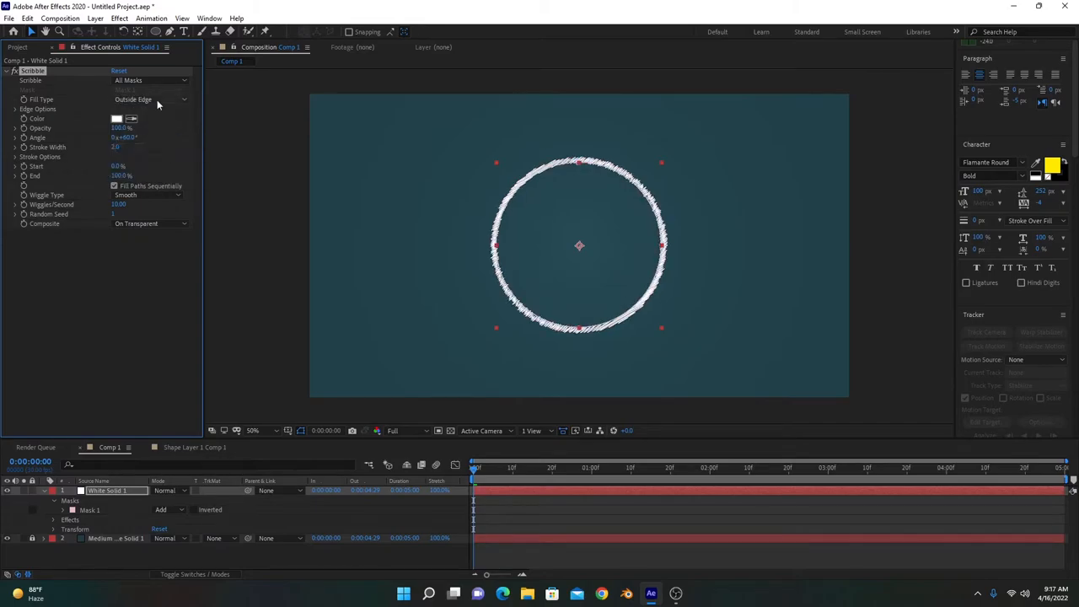
left_click(150, 99)
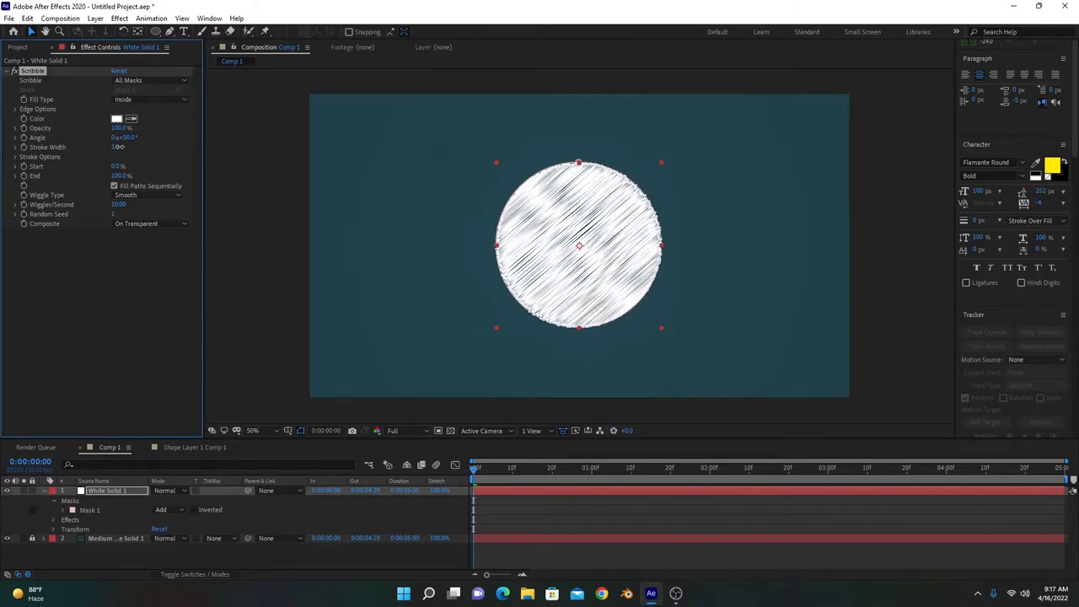
Change the Scribble effect's Wiggle Type from Smooth to another option
left_click(148, 194)
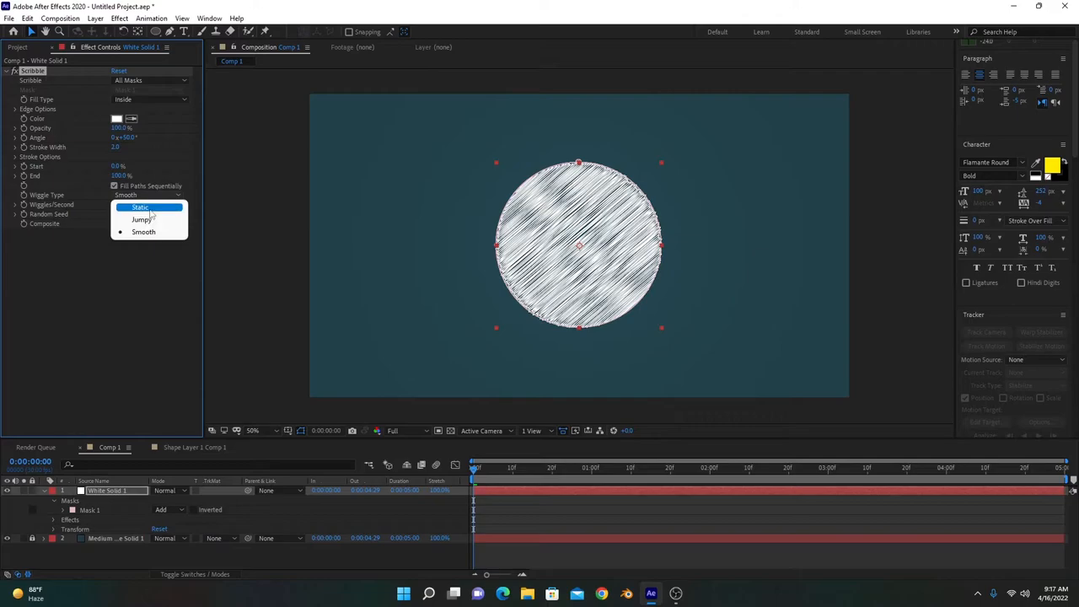
left_click(142, 219)
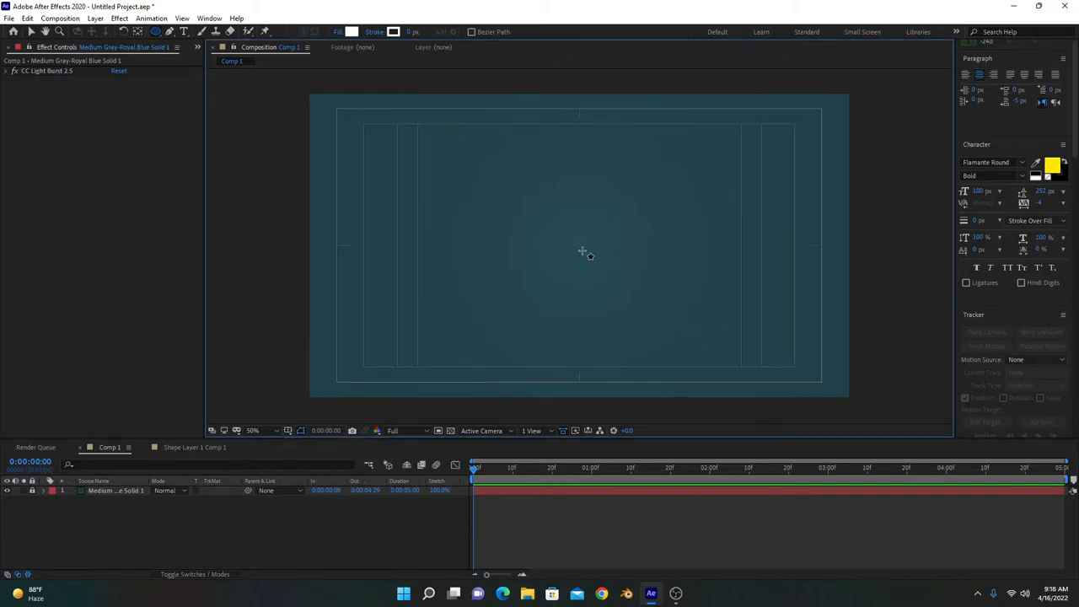
Draw a centred white ellipse as Shape Layer 1 and remove the Scribble effect
left_click_drag(491, 156, 669, 335)
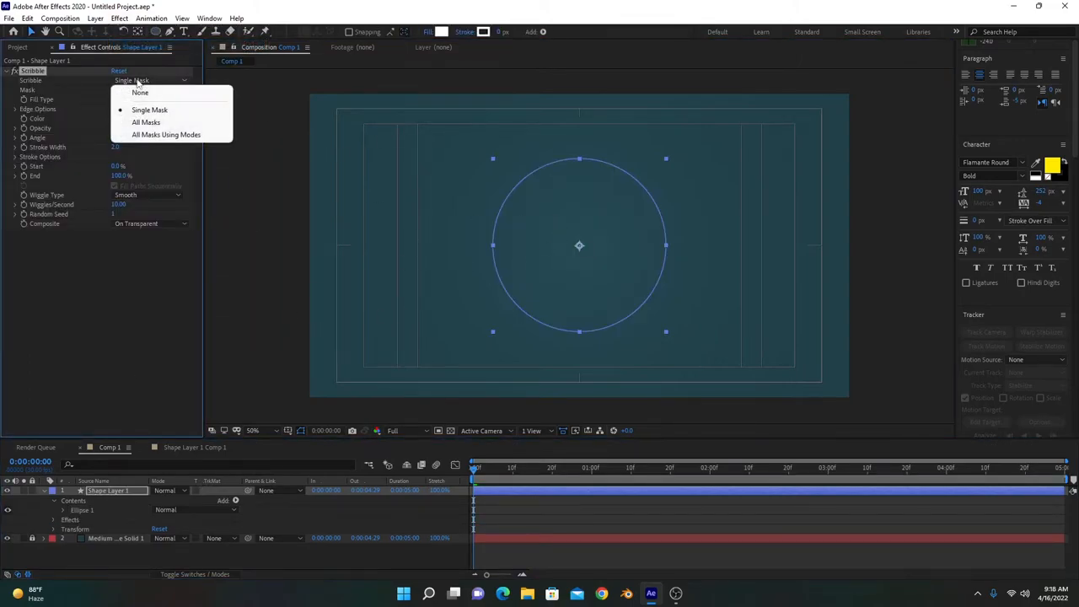
left_click(145, 122)
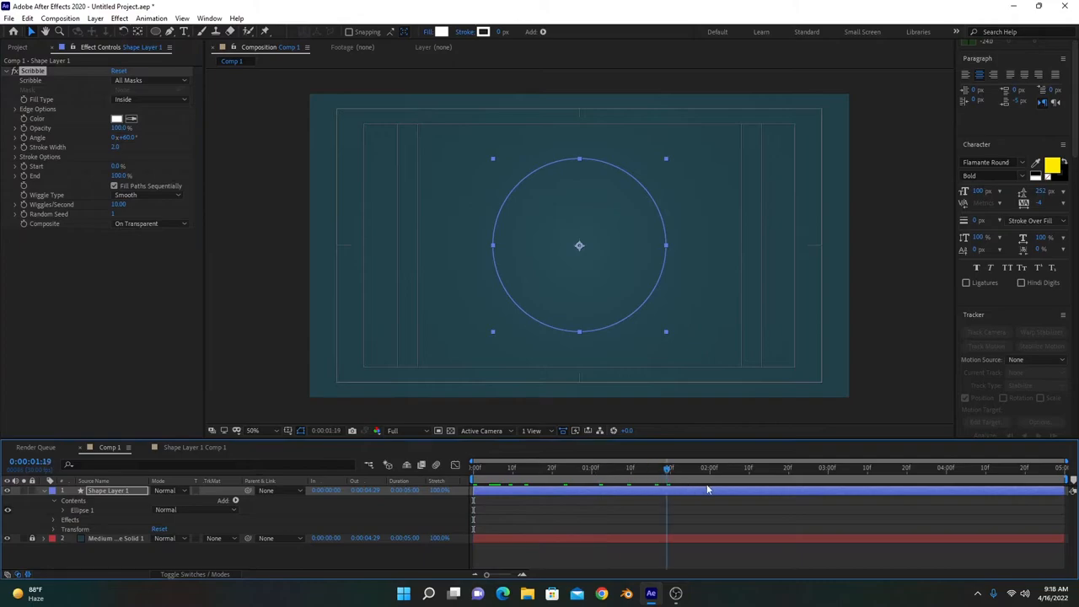
left_click(475, 467)
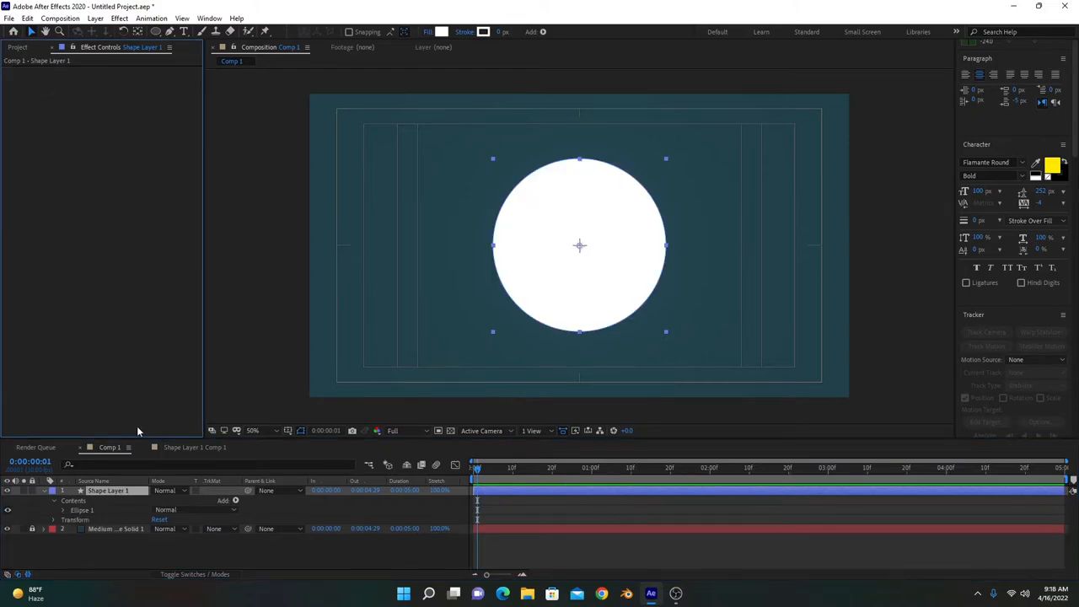
Auto-trace the circle shape layer with Alpha channel settings and select the traced layer
left_click(95, 17)
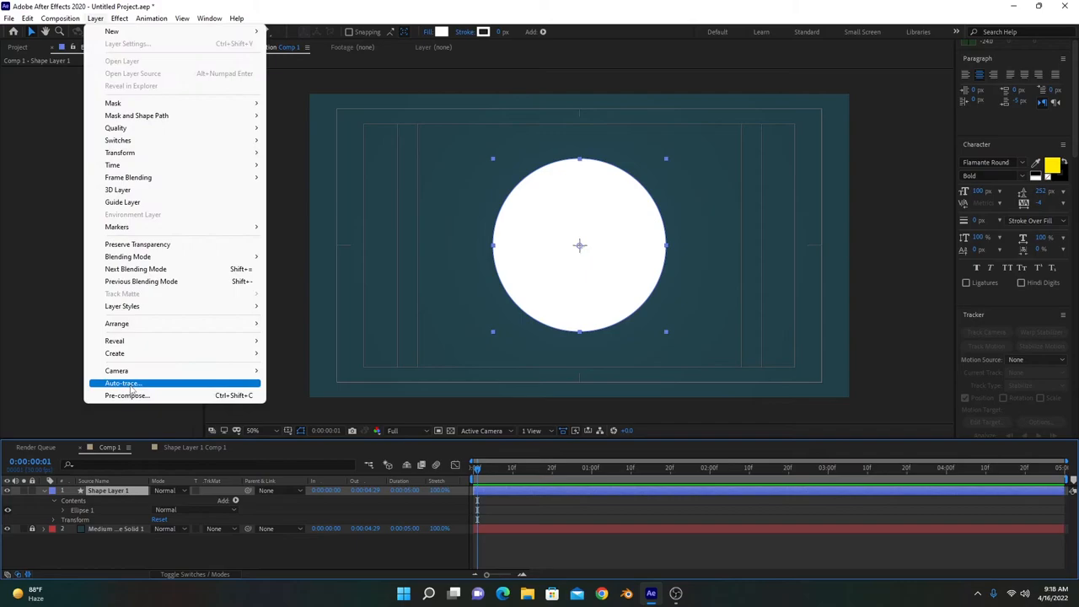
left_click(123, 383)
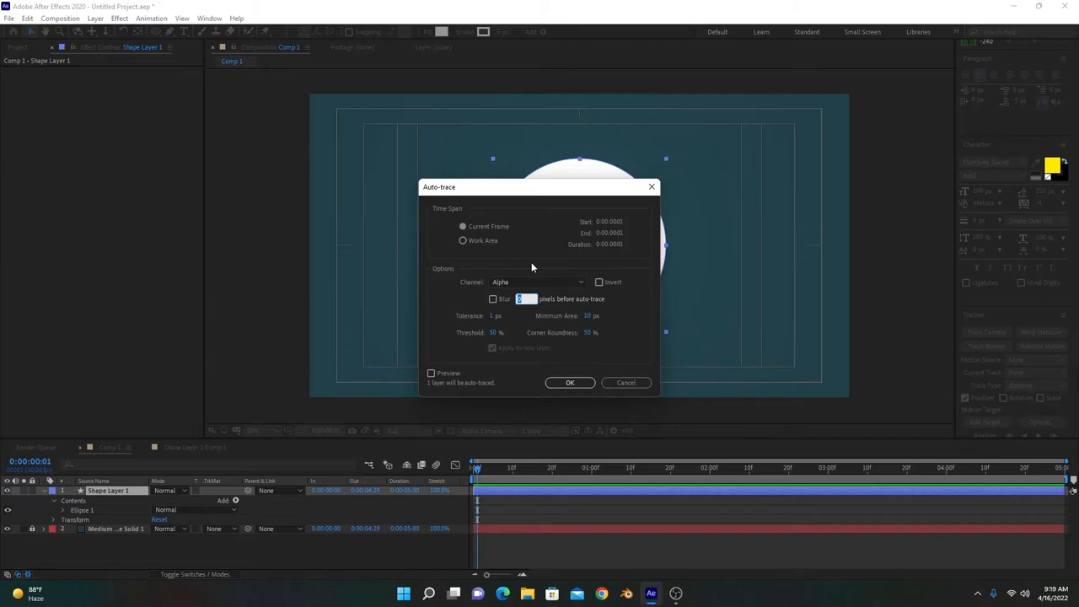
left_click(570, 383)
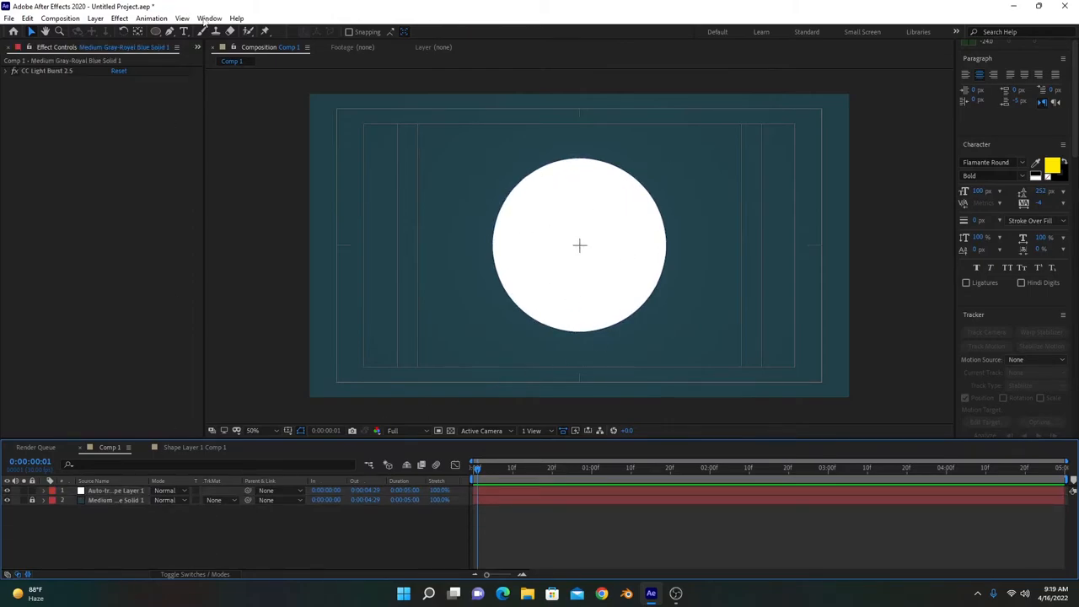
left_click(115, 490)
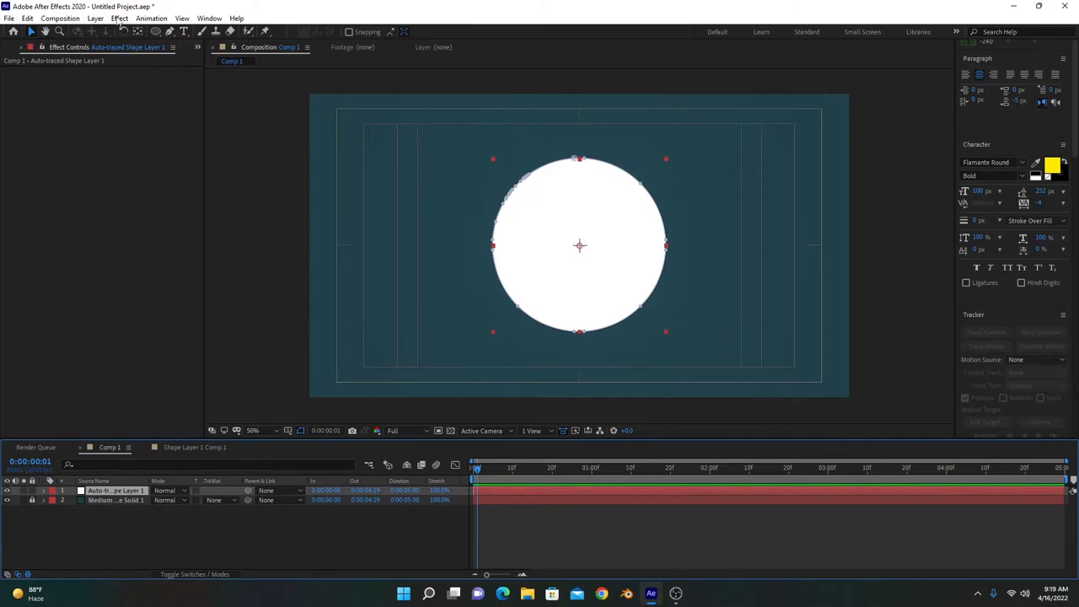
left_click(119, 17)
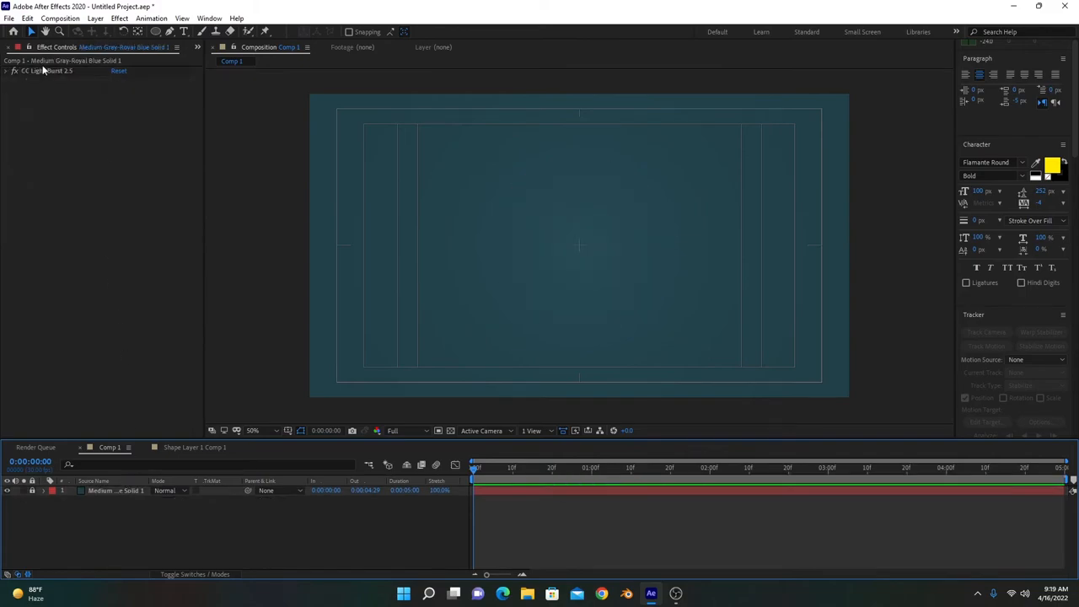
Add the yellow circle image and auto-trace it into a new traced layer
left_click(196, 47)
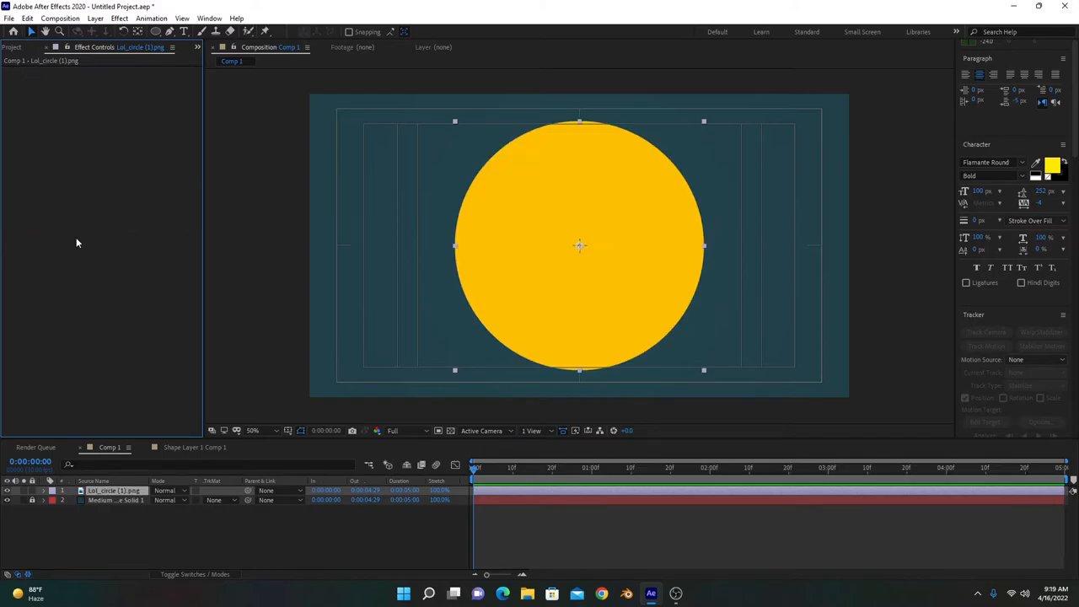
left_click(94, 18)
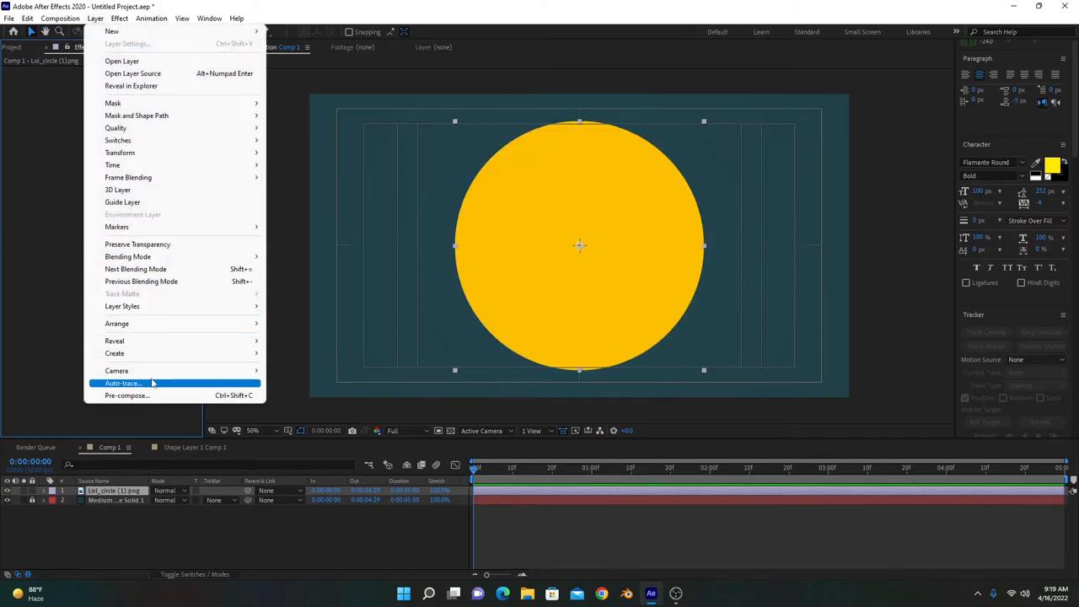
left_click(124, 383)
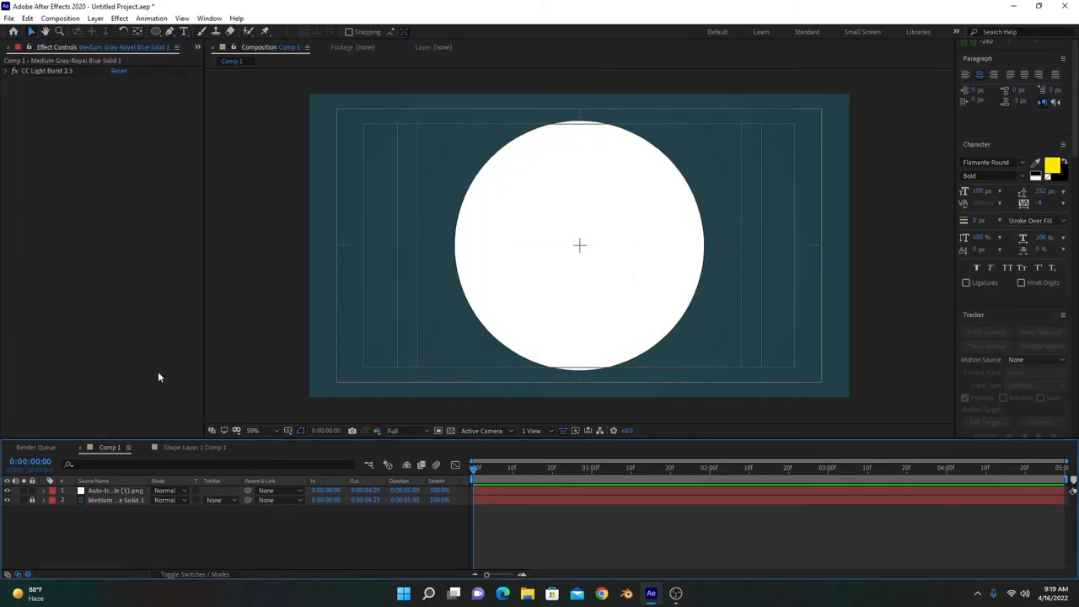
left_click(115, 490)
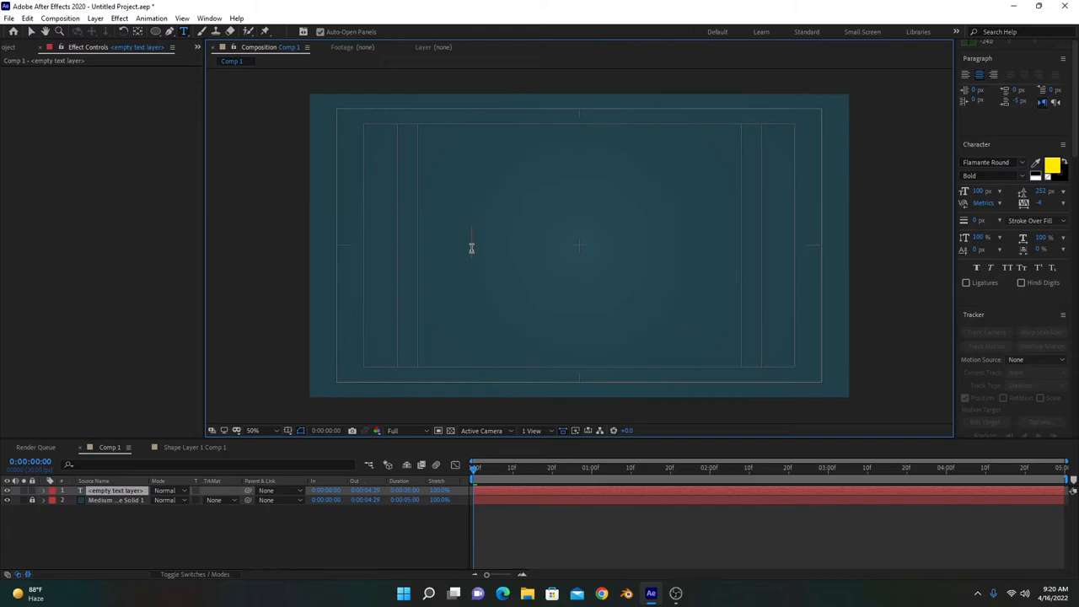
Add the text SCRIBBLE across the comp and twirl open its layer properties
type("SCRIBBLE")
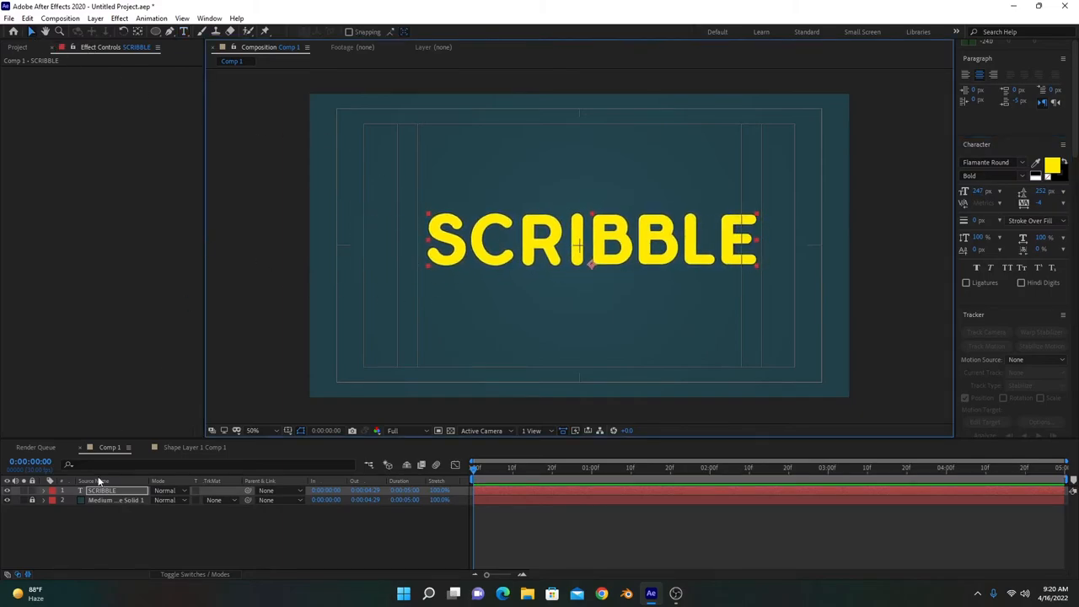
left_click(44, 491)
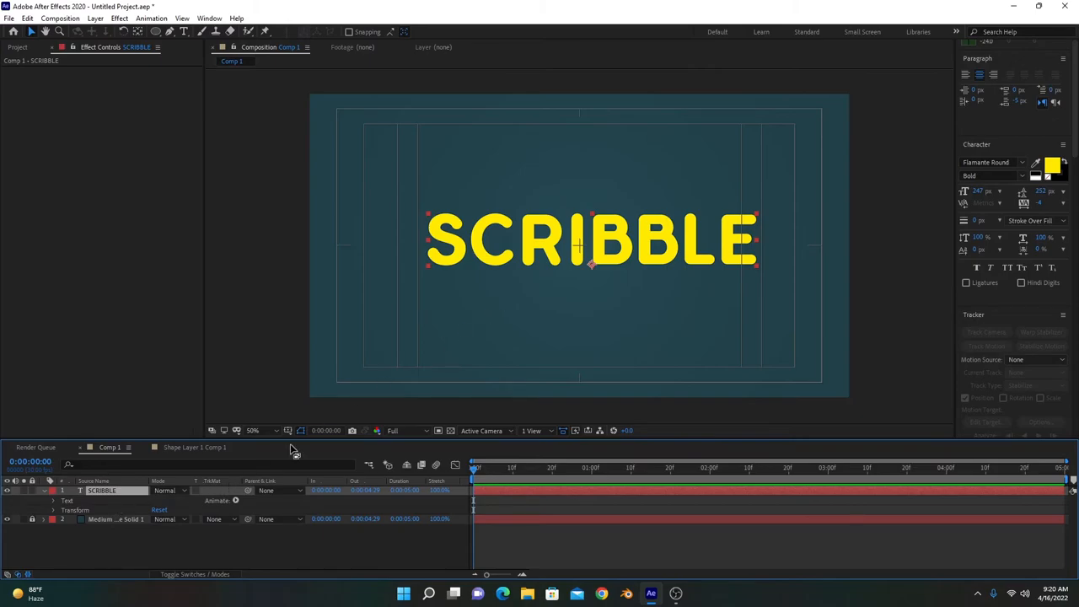
Run Create Masks from Text on the SCRIBBLE layer to make SCRIBBLE Outlines
right_click(101, 491)
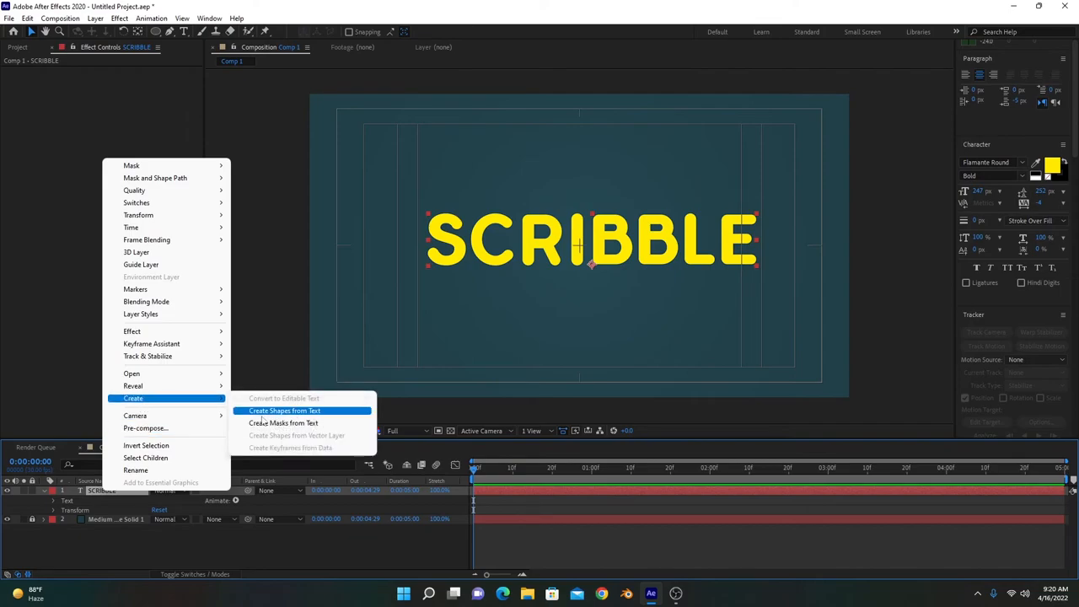
left_click(284, 411)
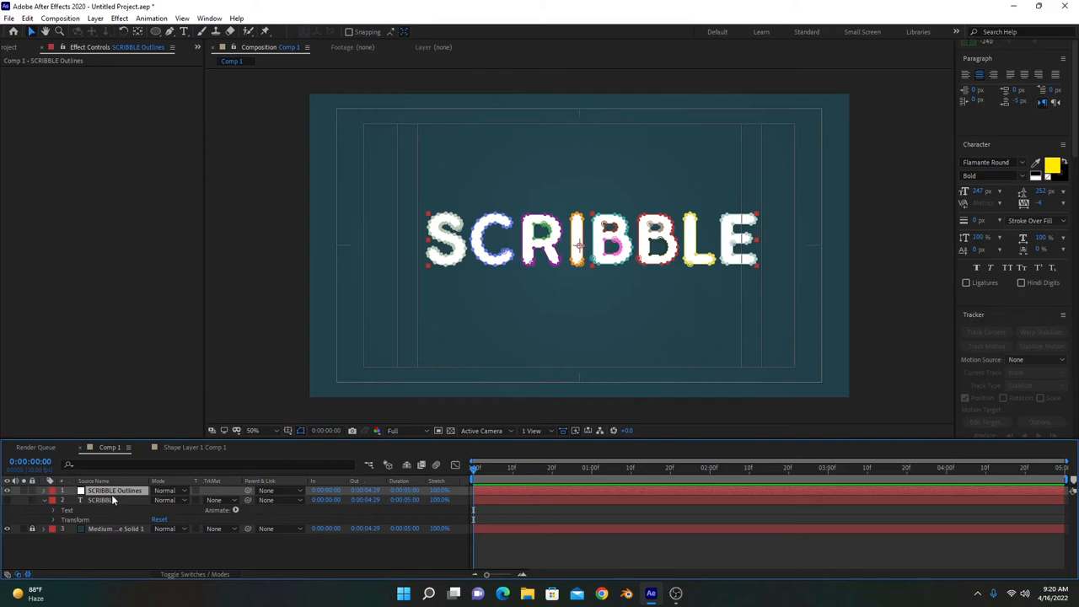
left_click(119, 18)
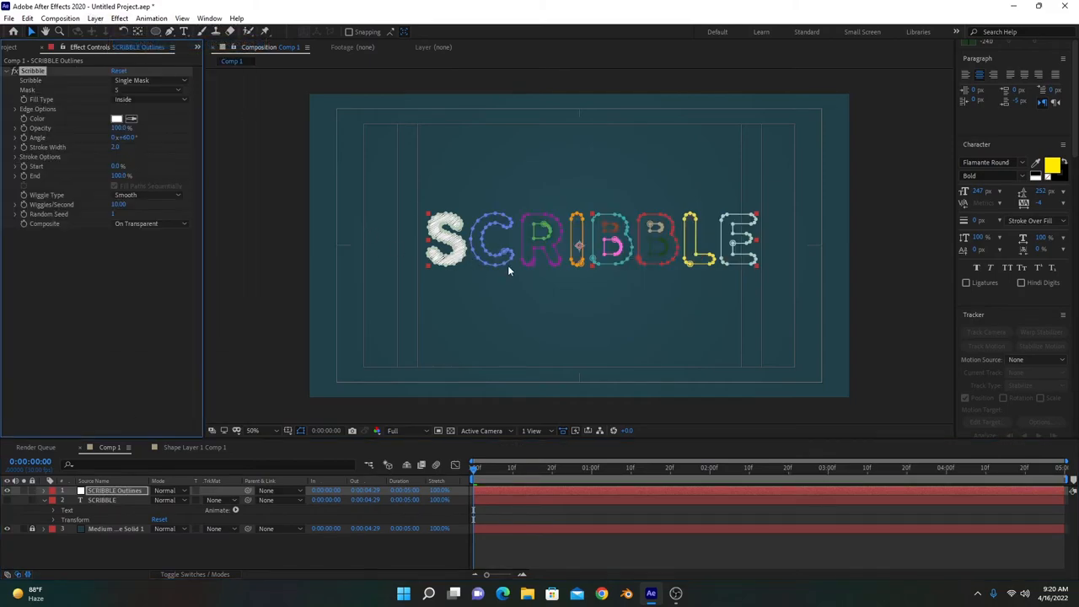
Switch Scribble's mask from the S to the B letter, then set it to All Masks
left_click(150, 80)
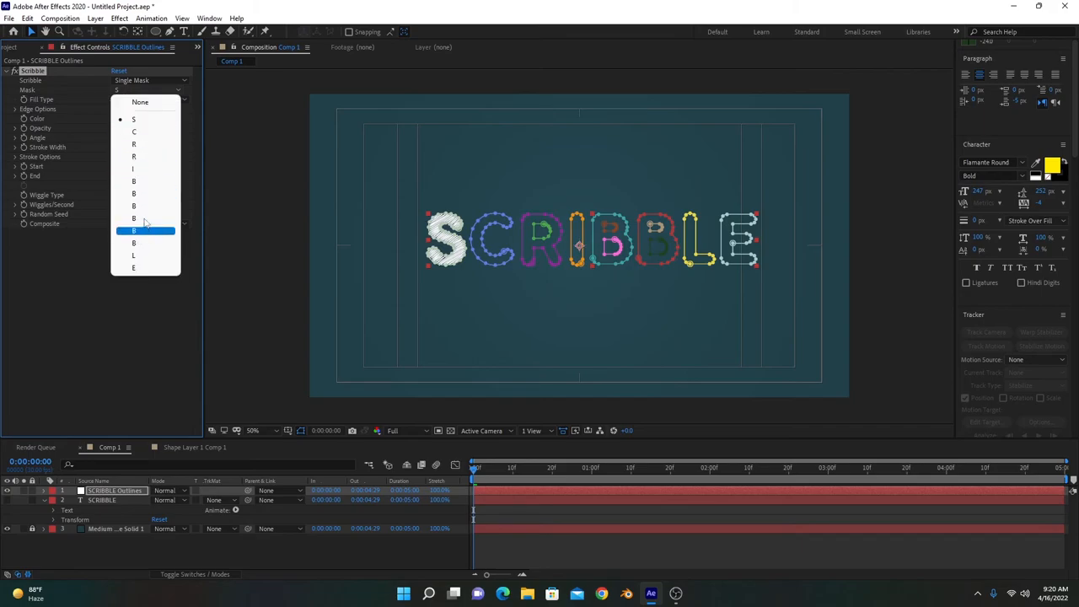
left_click(134, 230)
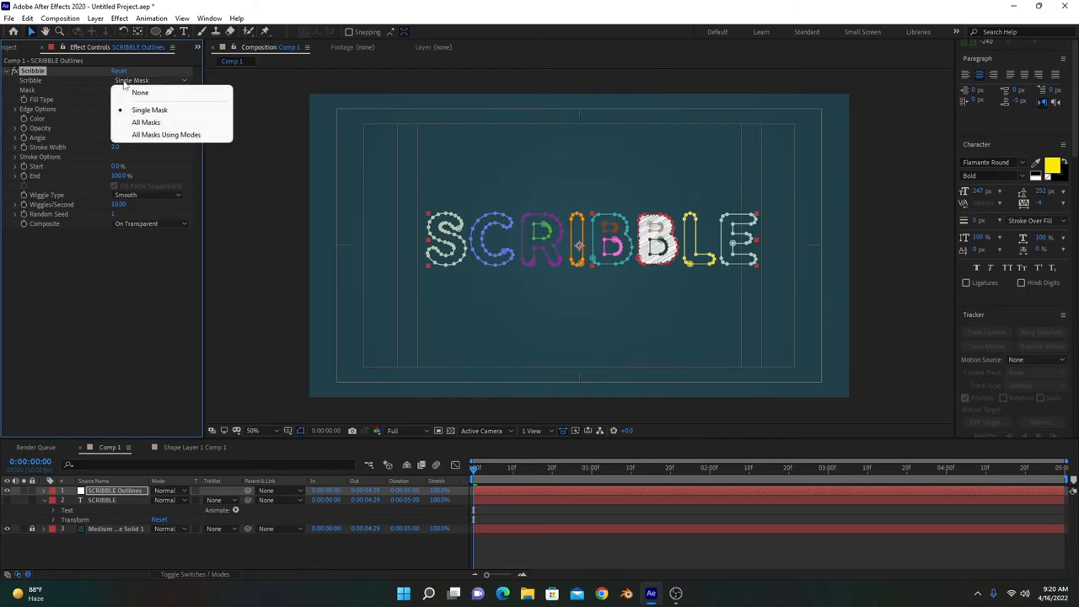
left_click(146, 122)
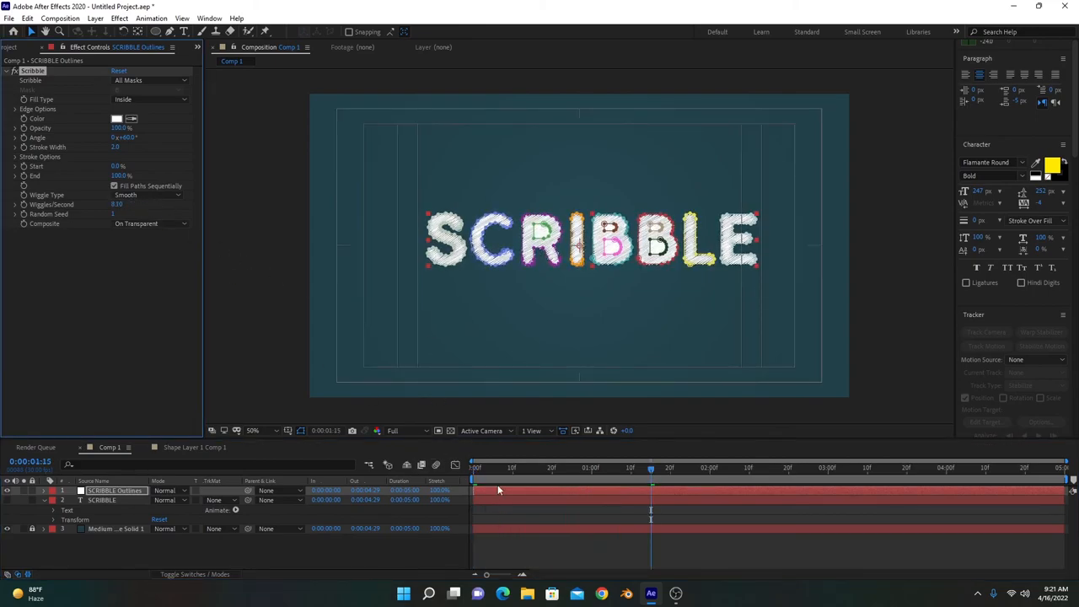
Scrub the playhead back to preview the sequential letter scribbles at 8.10 wiggles per second
left_click_drag(651, 468, 556, 468)
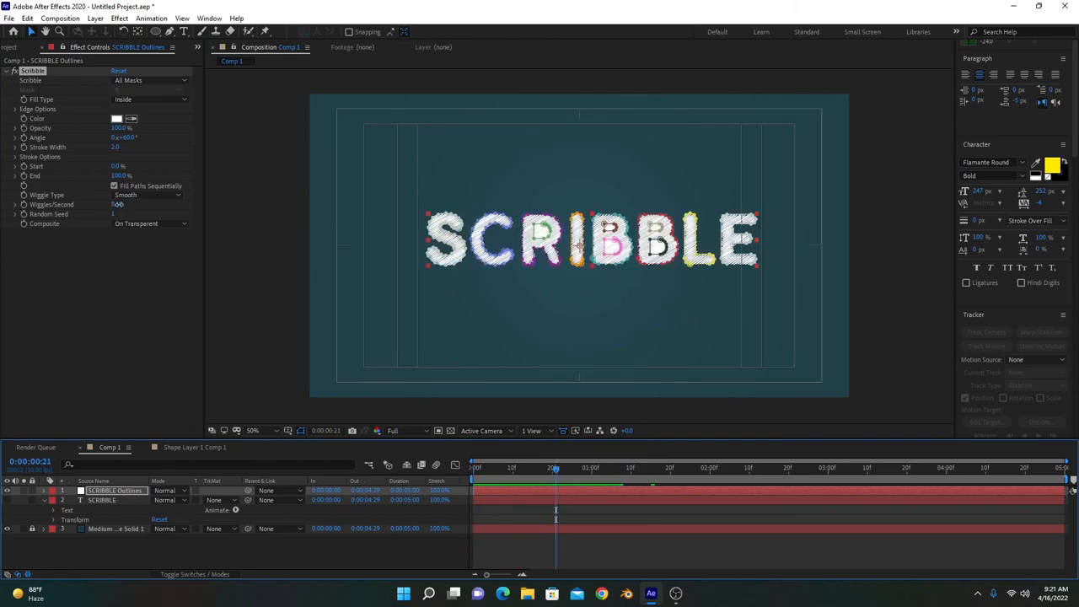